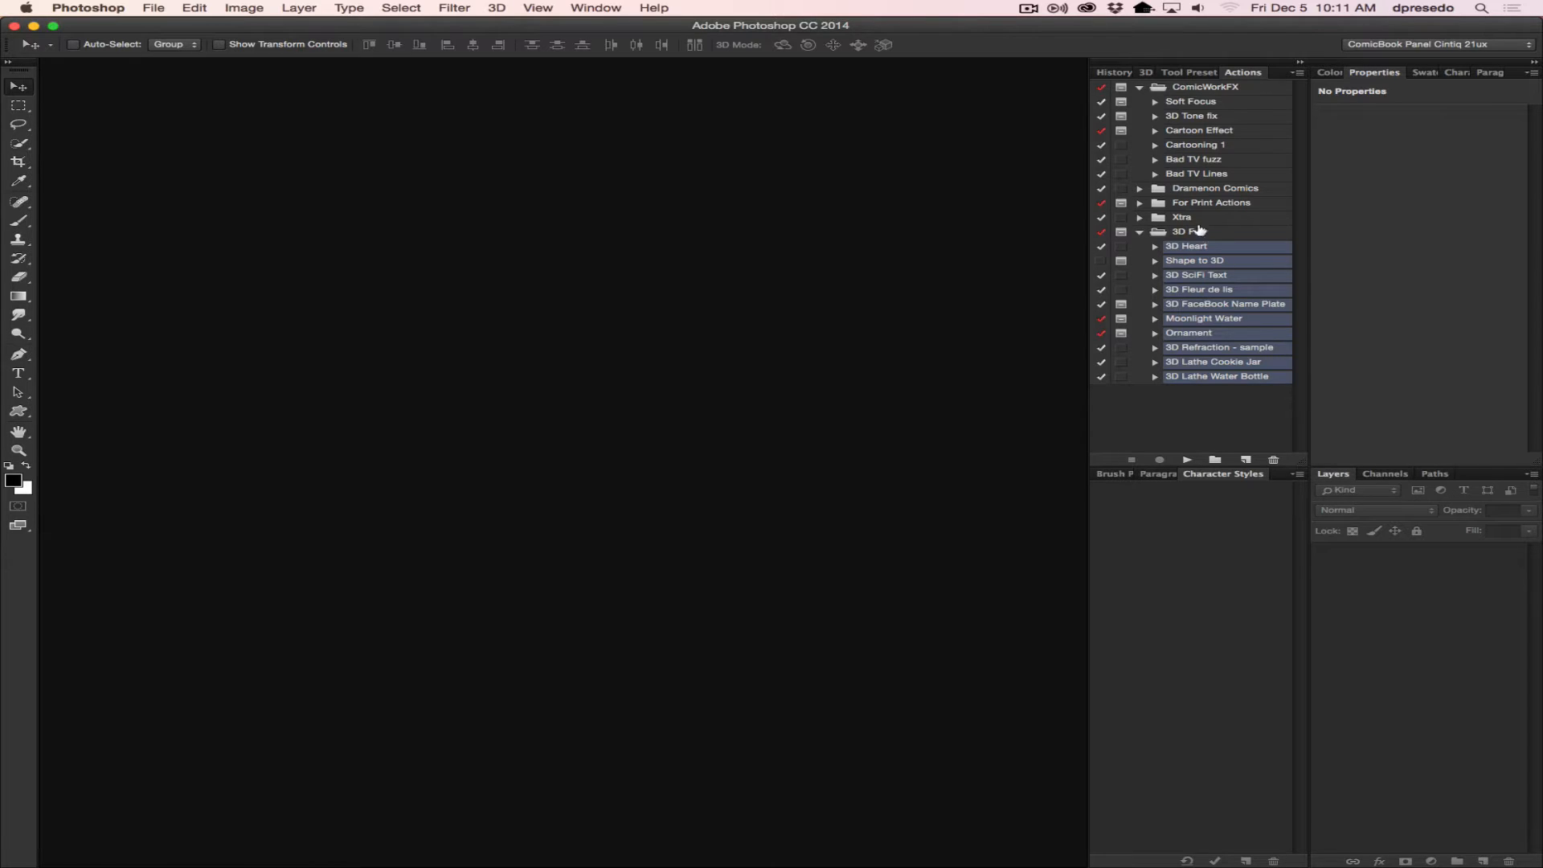
{"action": "mouse_move", "coordinate": [1215, 371]}
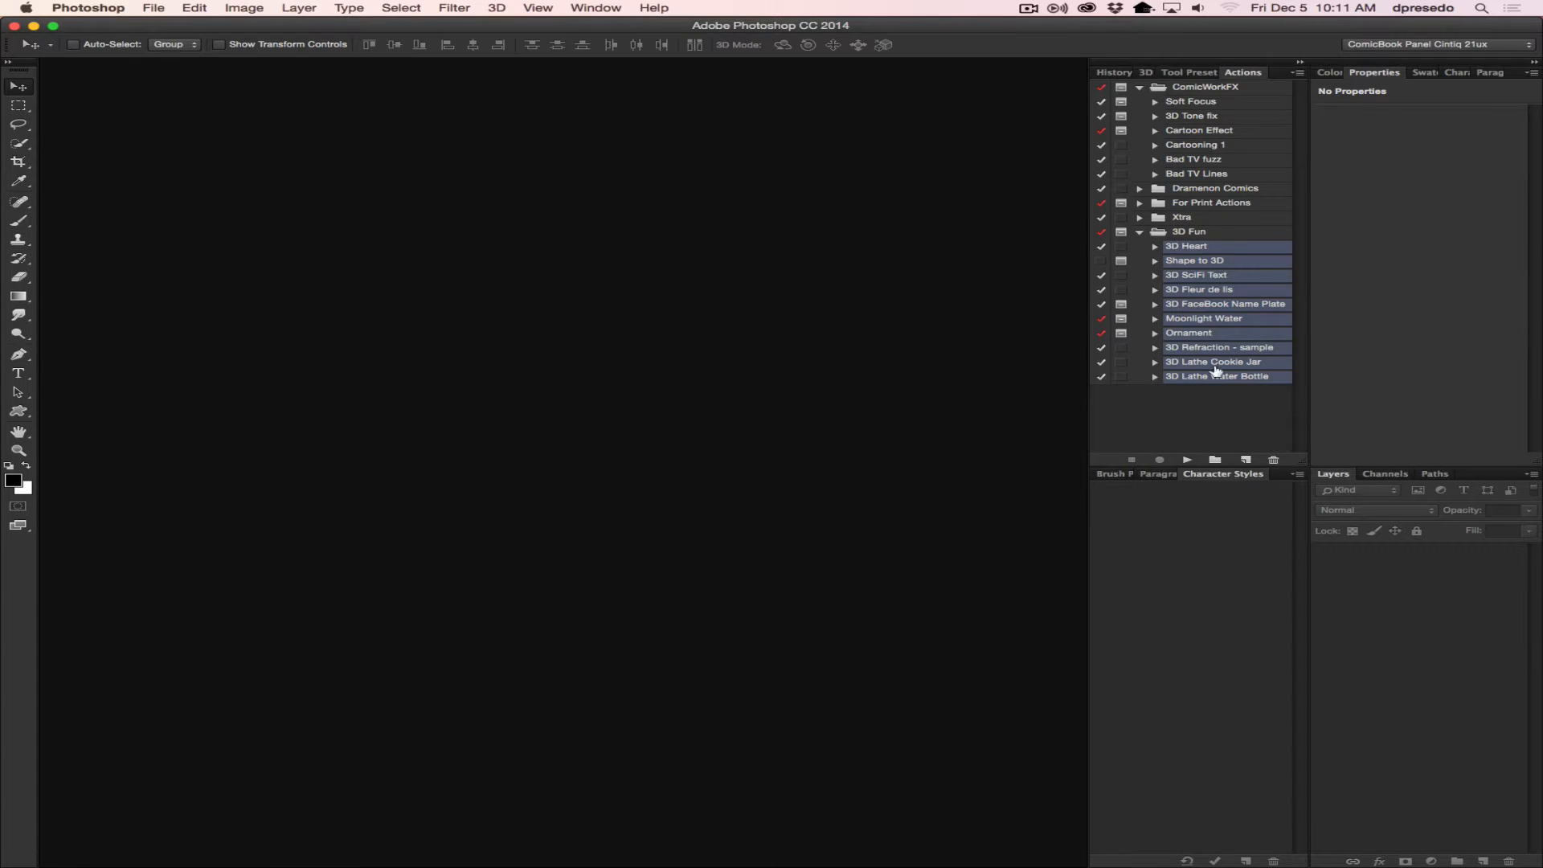
{"action": "mouse_move", "coordinate": [1199, 457]}
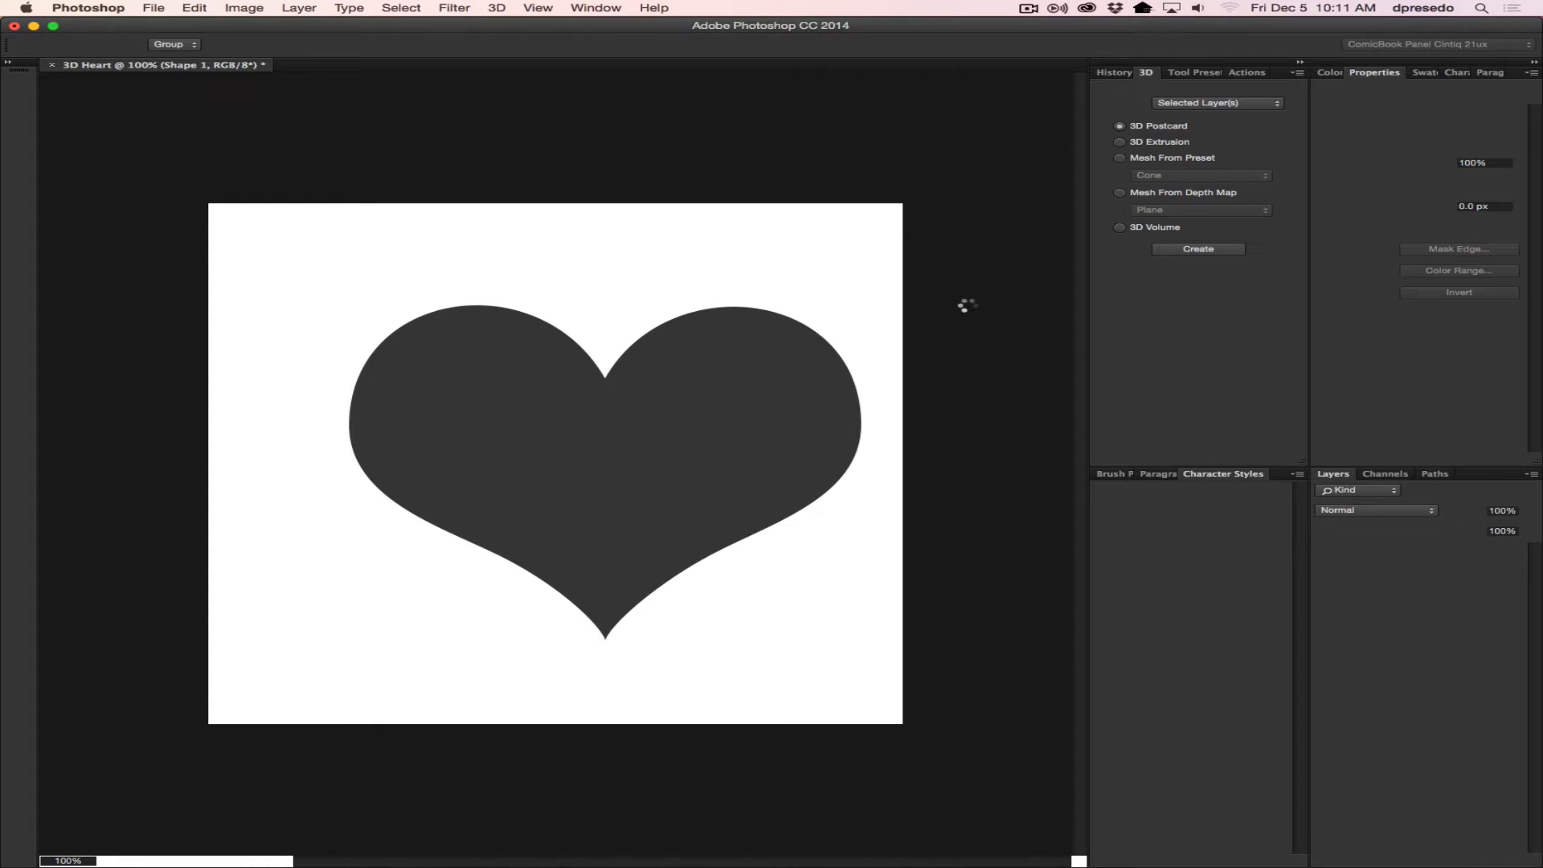
Continue the action prompts so the red 3D heart renders and the 3D Text, Fleur and Name Plate documents are created.
{"action": "left_click", "coordinate": [1198, 247]}
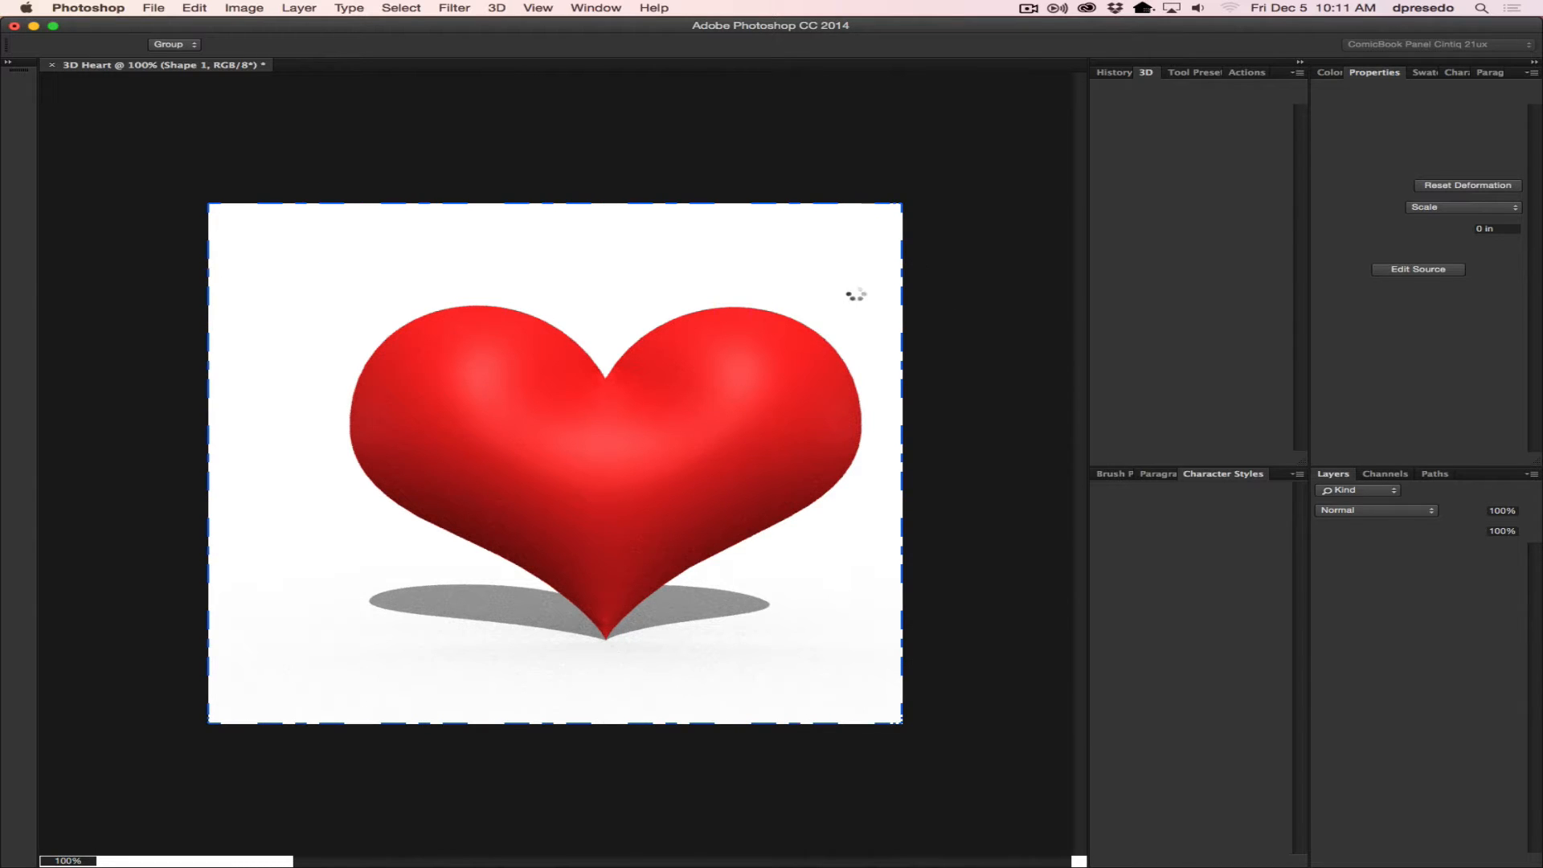
{"action": "mouse_move", "coordinate": [951, 335]}
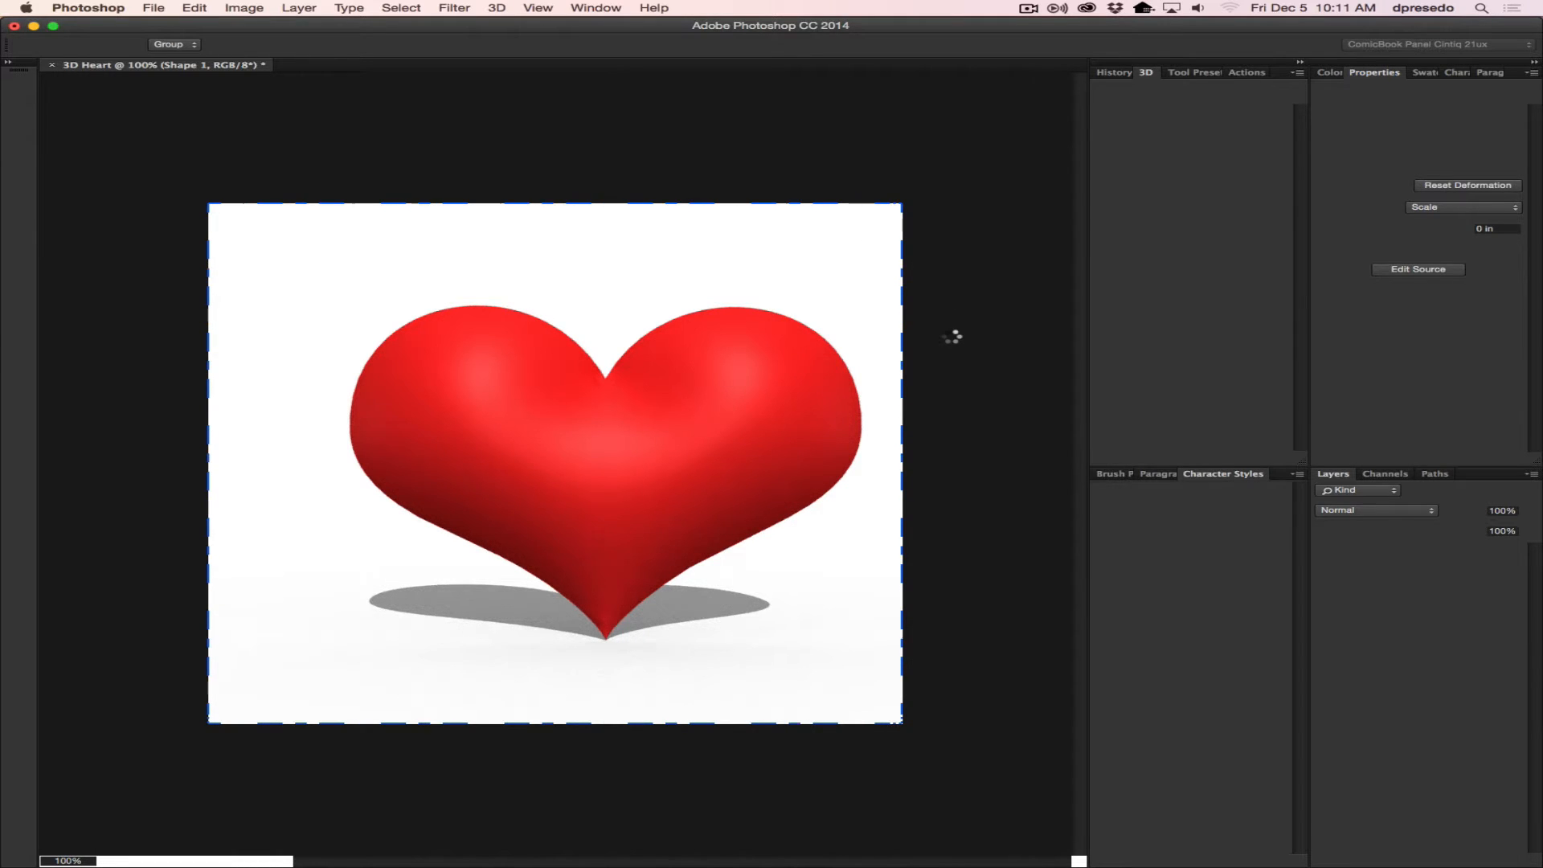
{"action": "left_click", "coordinate": [376, 65]}
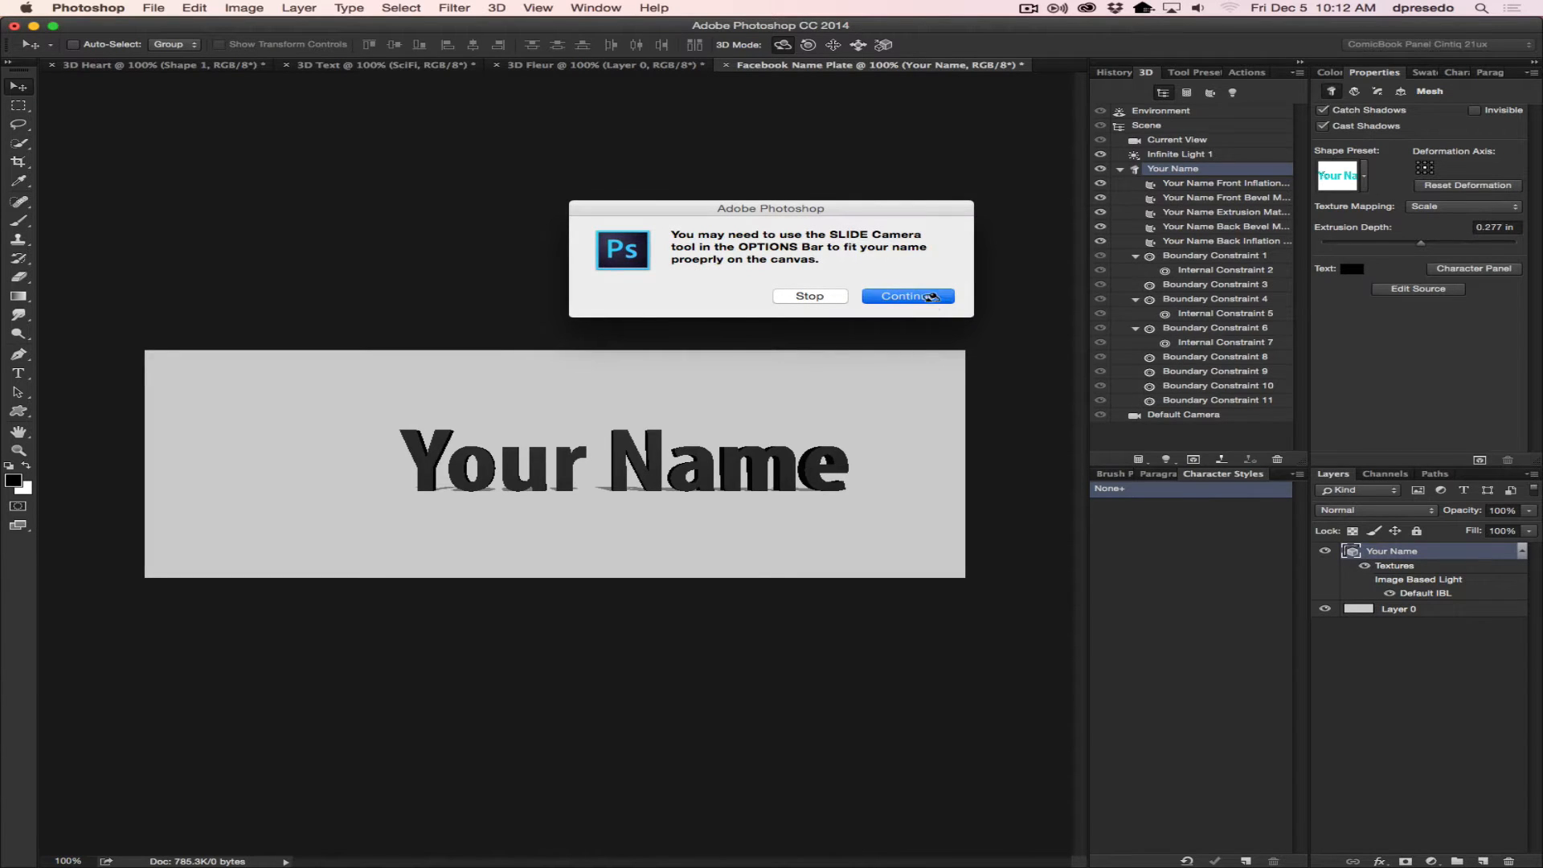
Continue past the Slide Camera and ground shadow notices so the blue Your Name plate renders and Moonlight Water builds.
{"action": "left_click", "coordinate": [906, 296]}
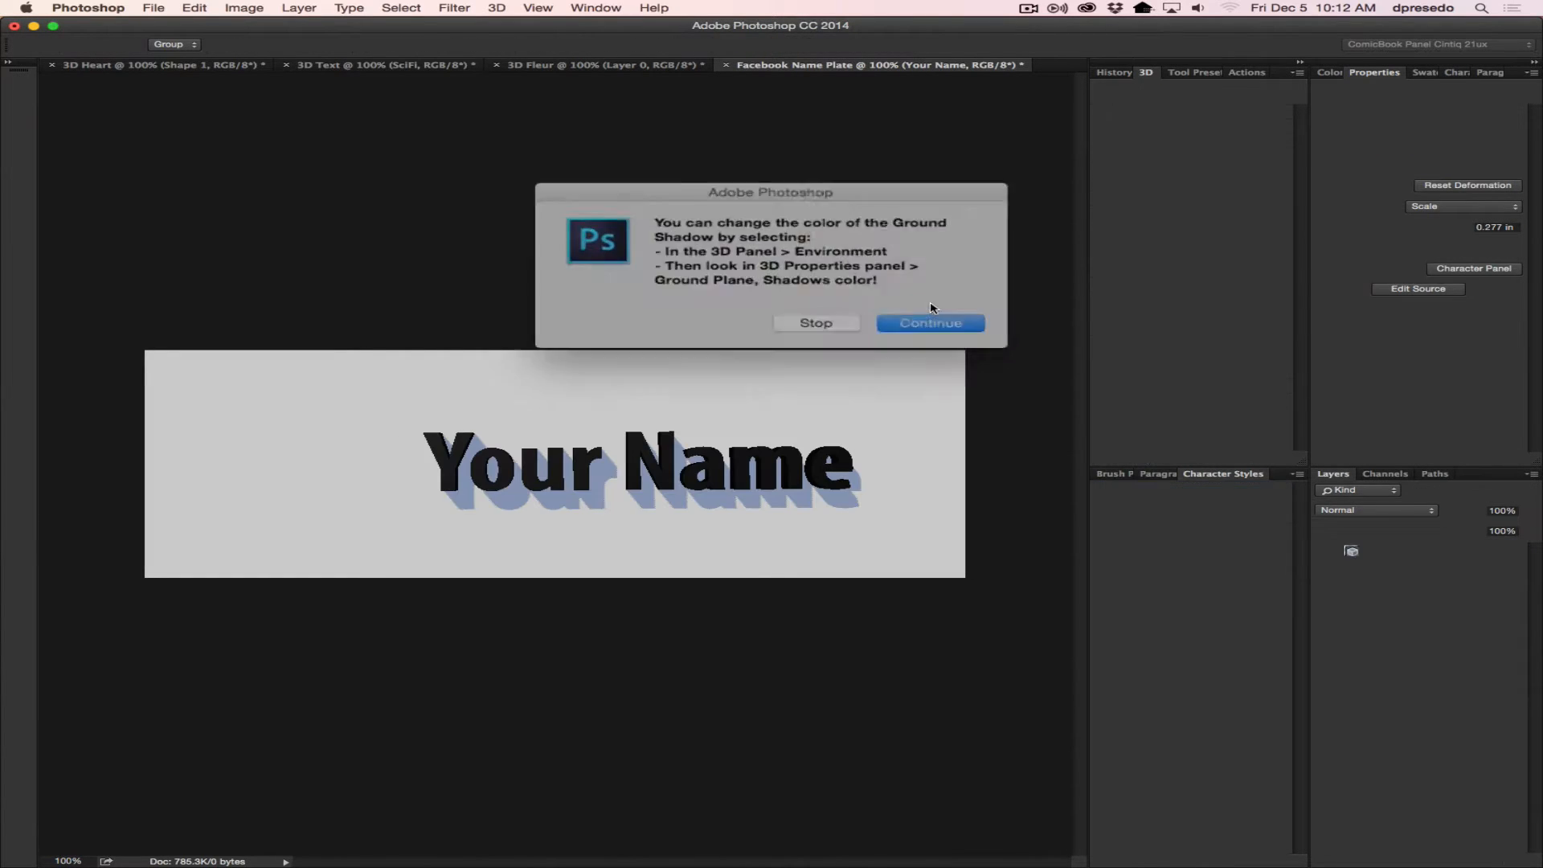
{"action": "left_click", "coordinate": [929, 323]}
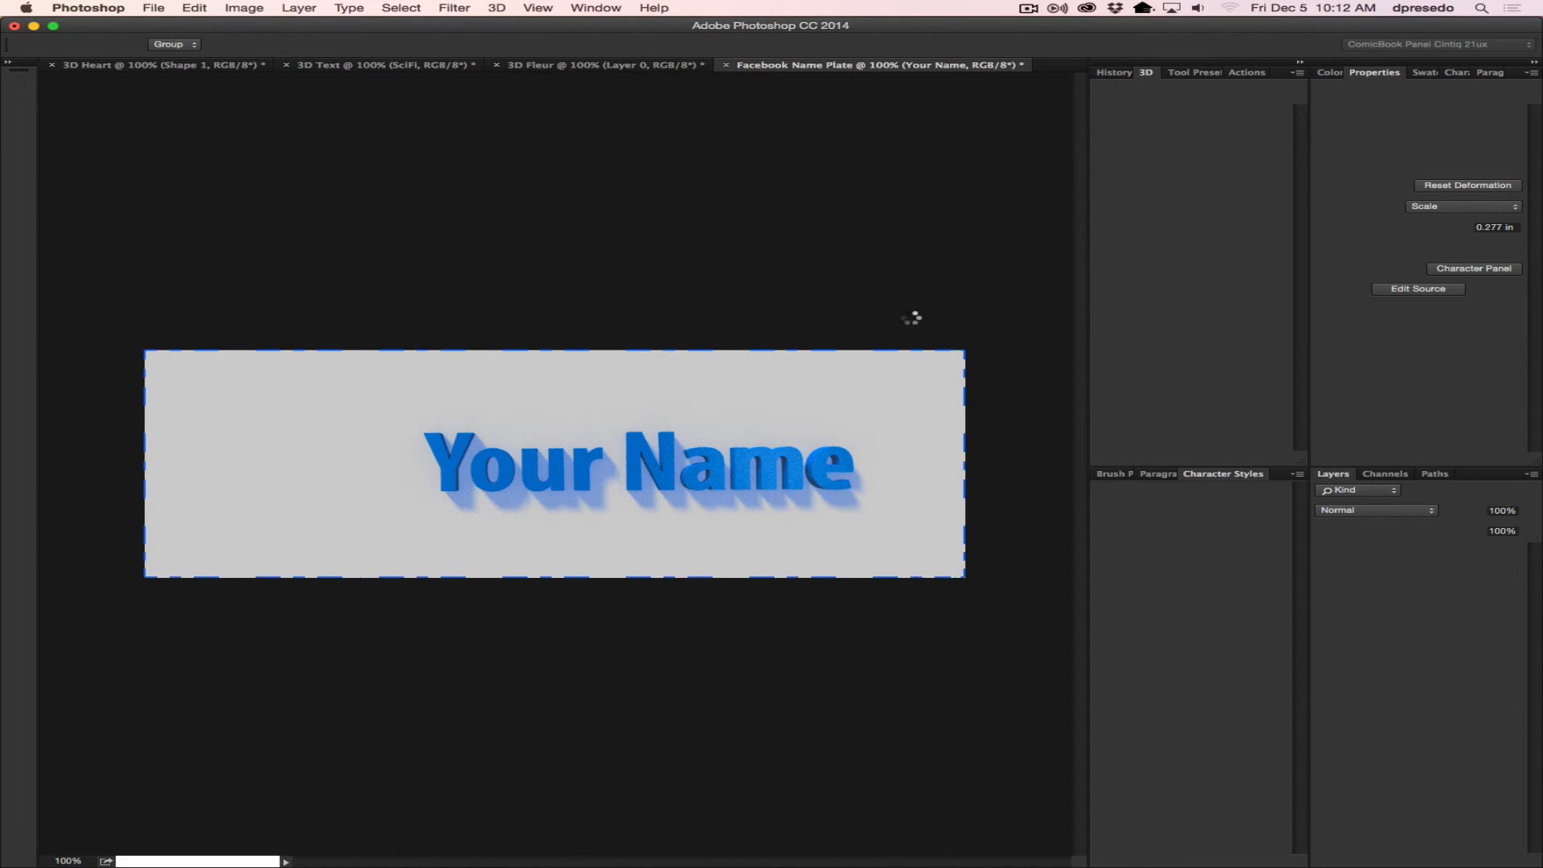
{"action": "mouse_move", "coordinate": [907, 317]}
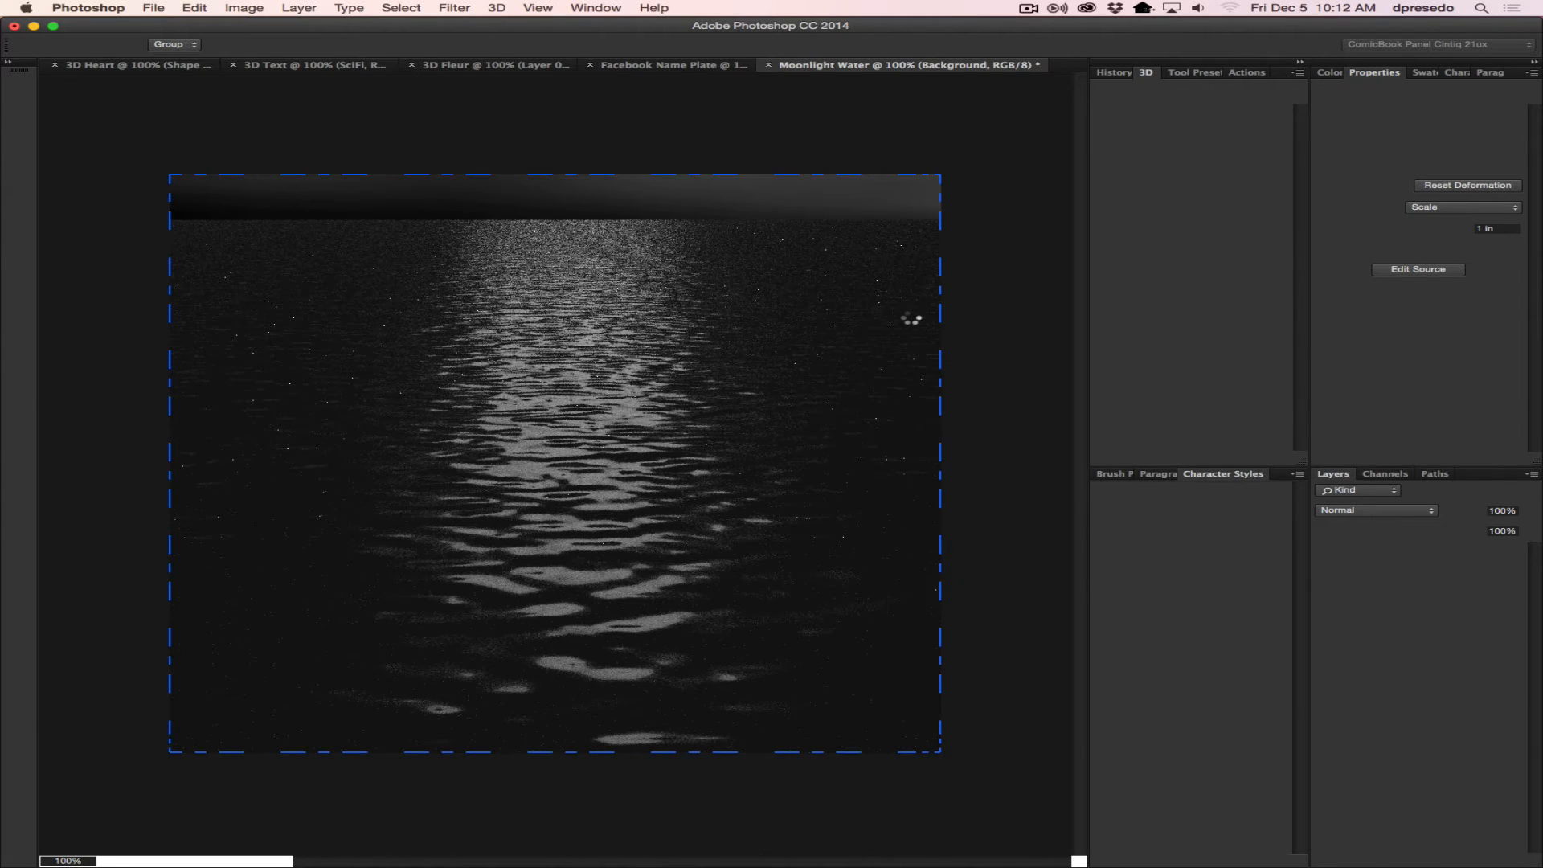
Continue the Ornament and 3D Refraction actions, creating the Ornament Dove document with Refraction text over a sphere.
{"action": "left_click", "coordinate": [926, 64]}
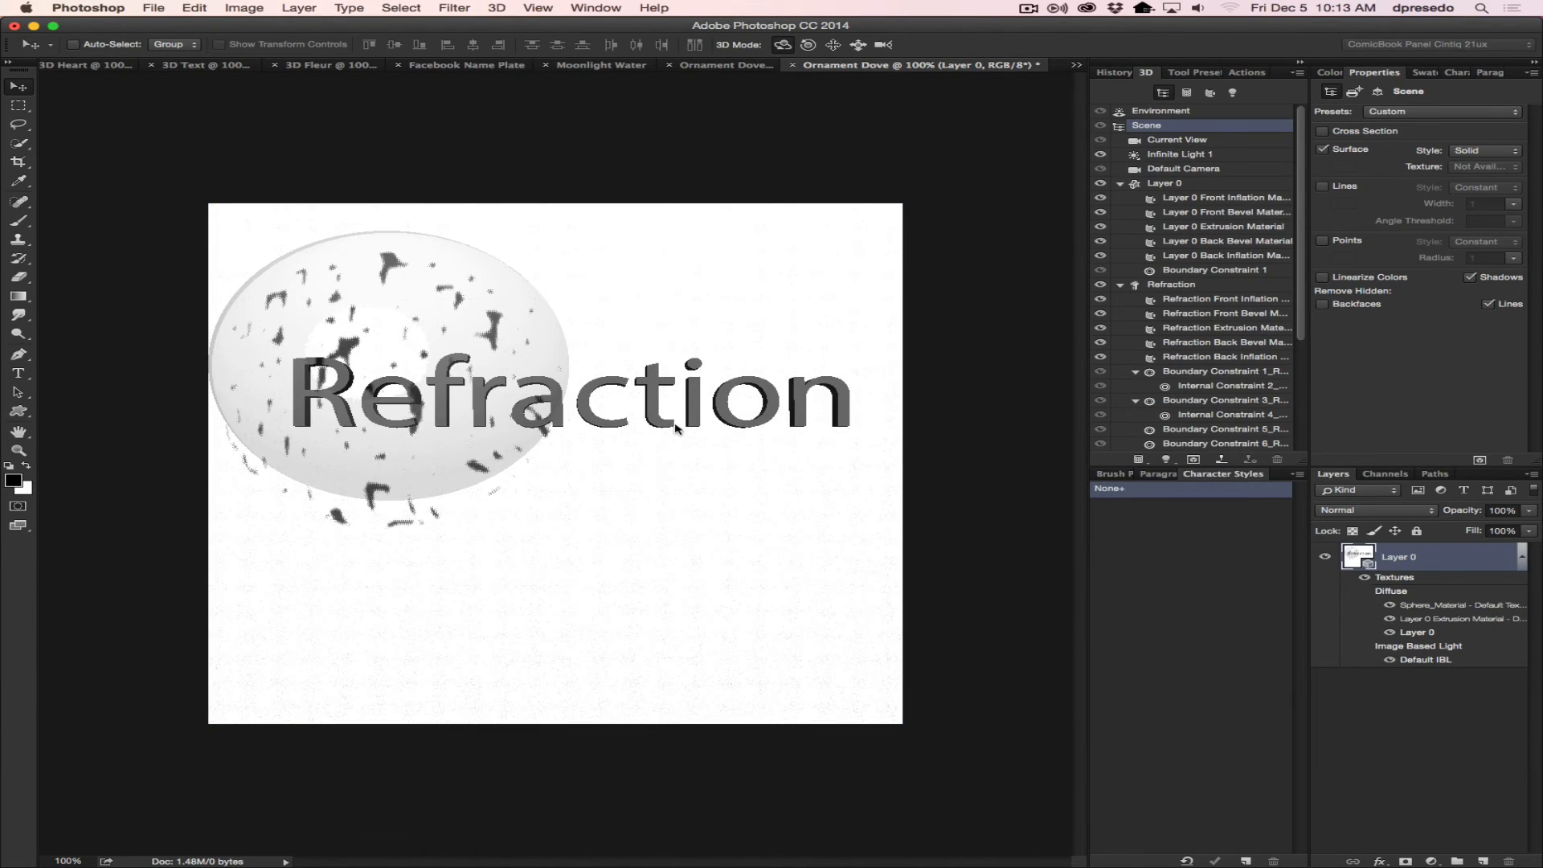
Continue so the 3D Lathe Cookie Jar and Water Bottle actions render the translucent blue glass bottle.
{"action": "left_click", "coordinate": [895, 65]}
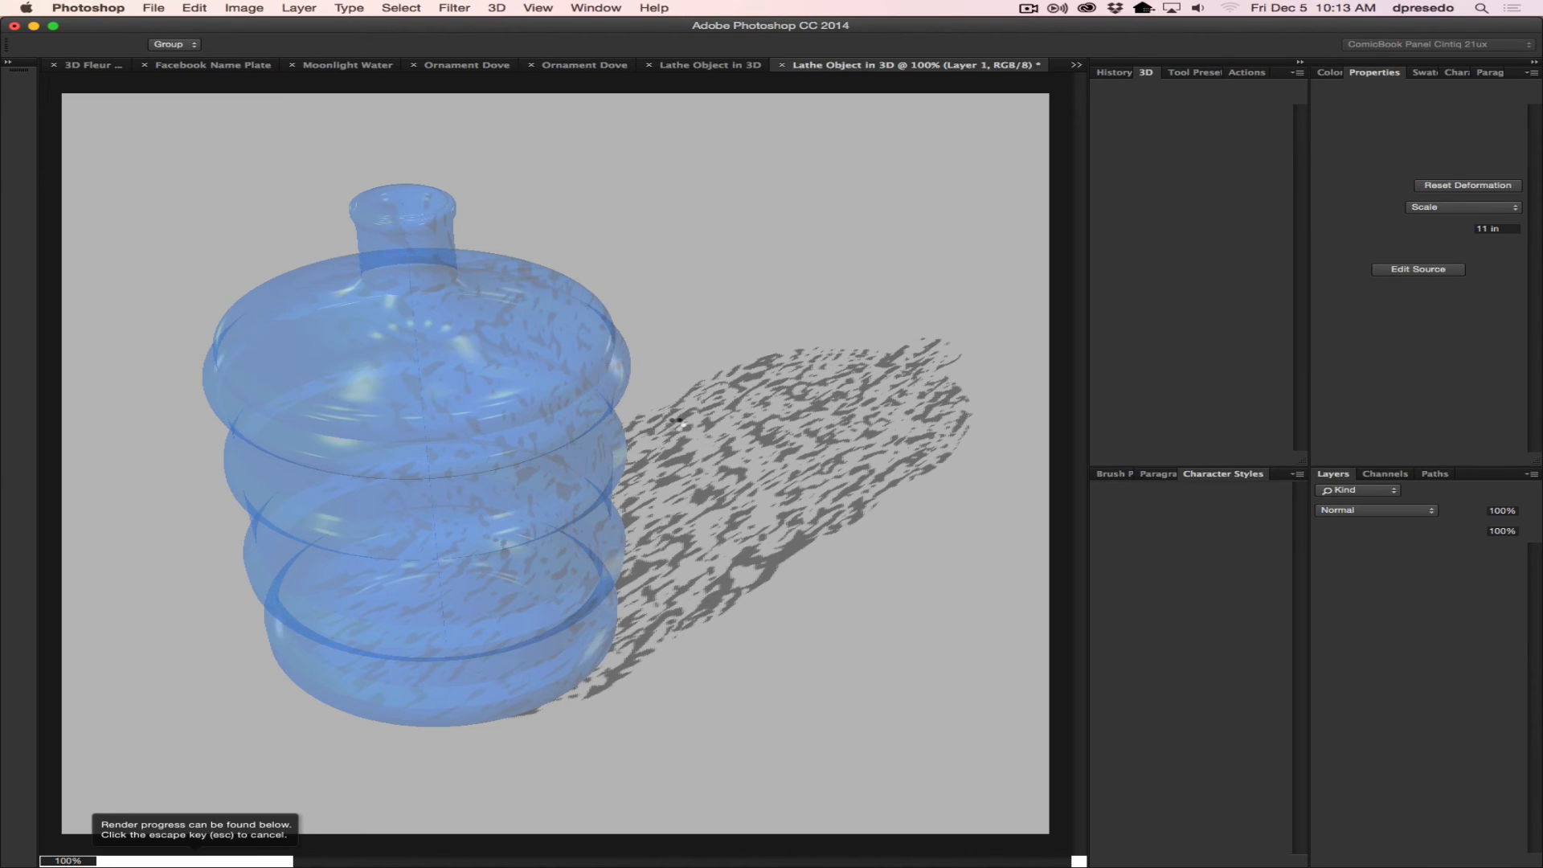
{"action": "mouse_move", "coordinate": [677, 422]}
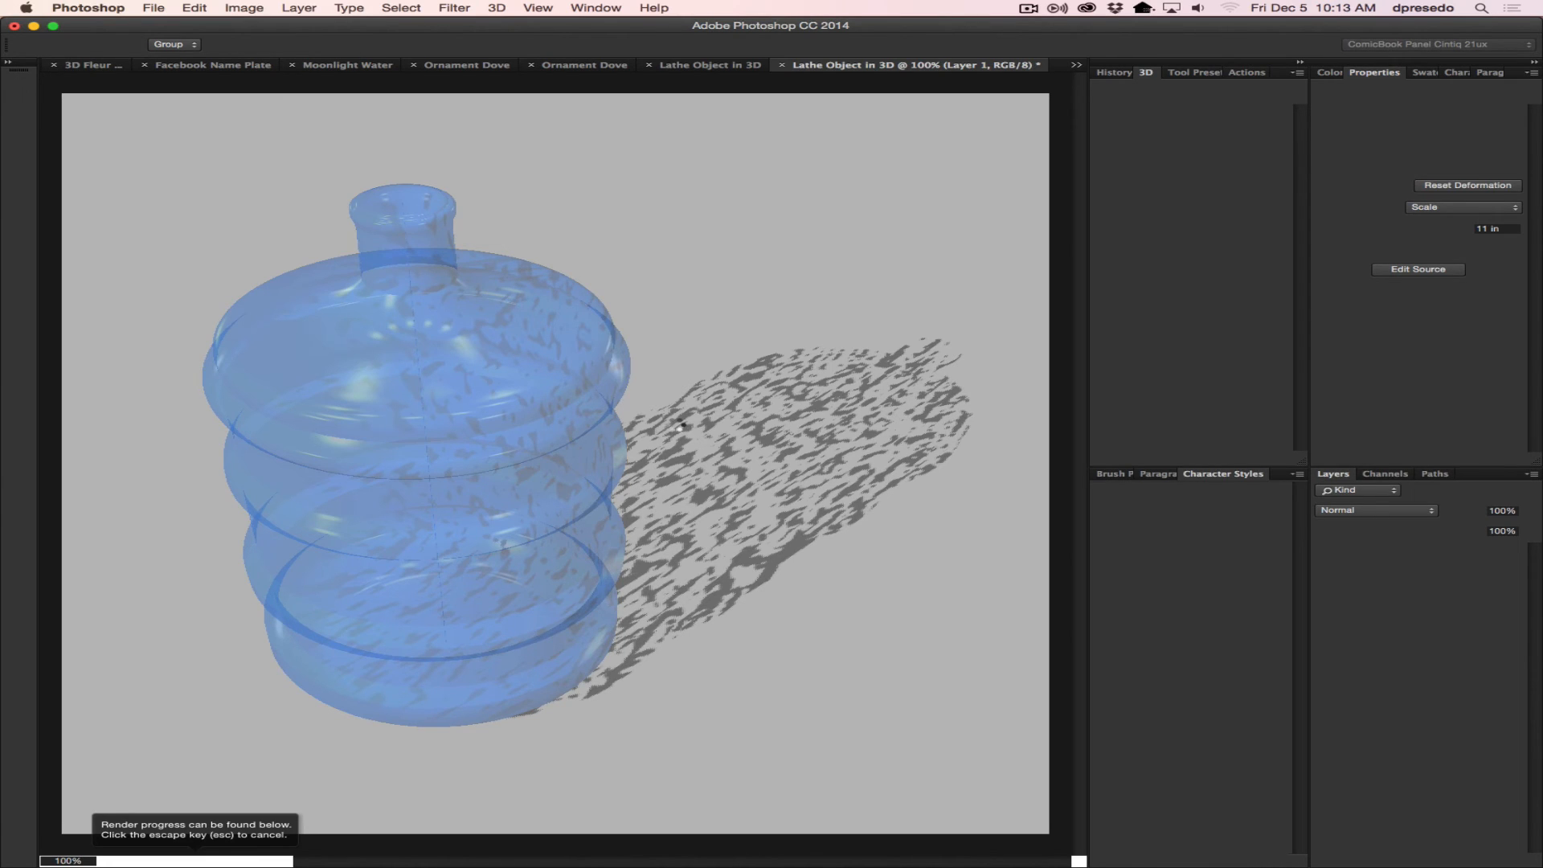